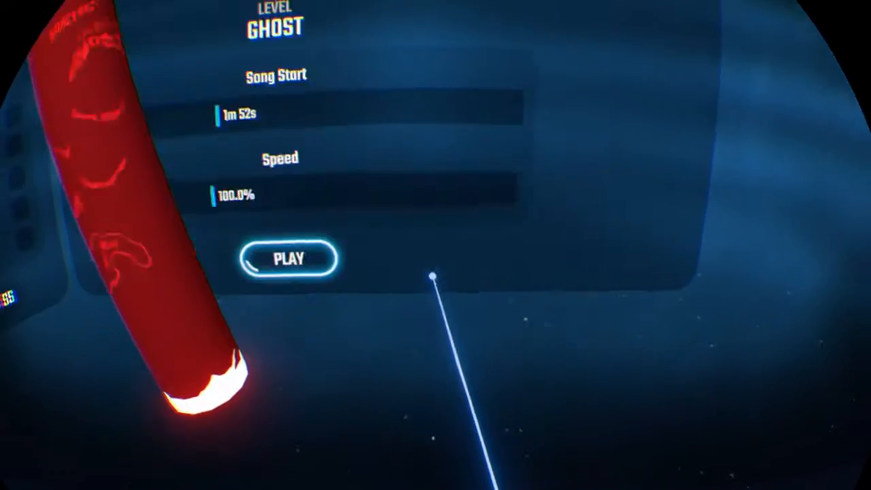
# Launch the Ghost practice run from Song Start 1m 52s at 100.0% speed.
pyautogui.moveTo(218, 114); pyautogui.dragTo(368, 147)
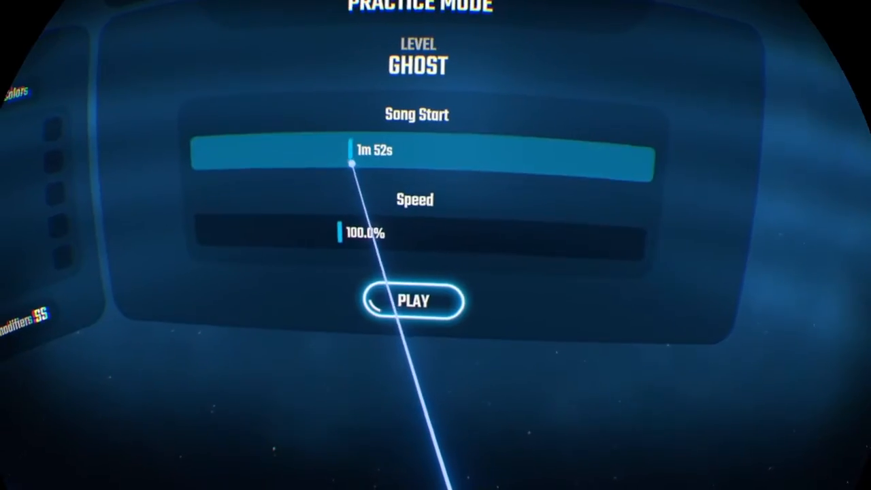
pyautogui.click(413, 301)
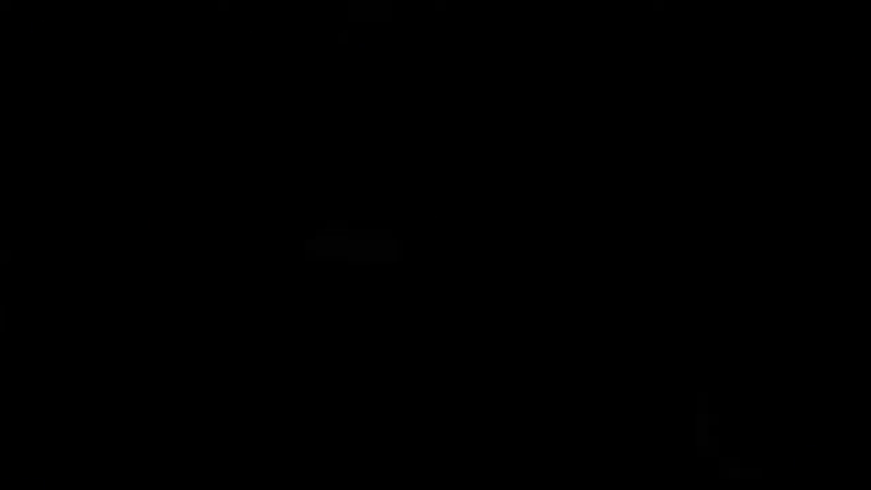